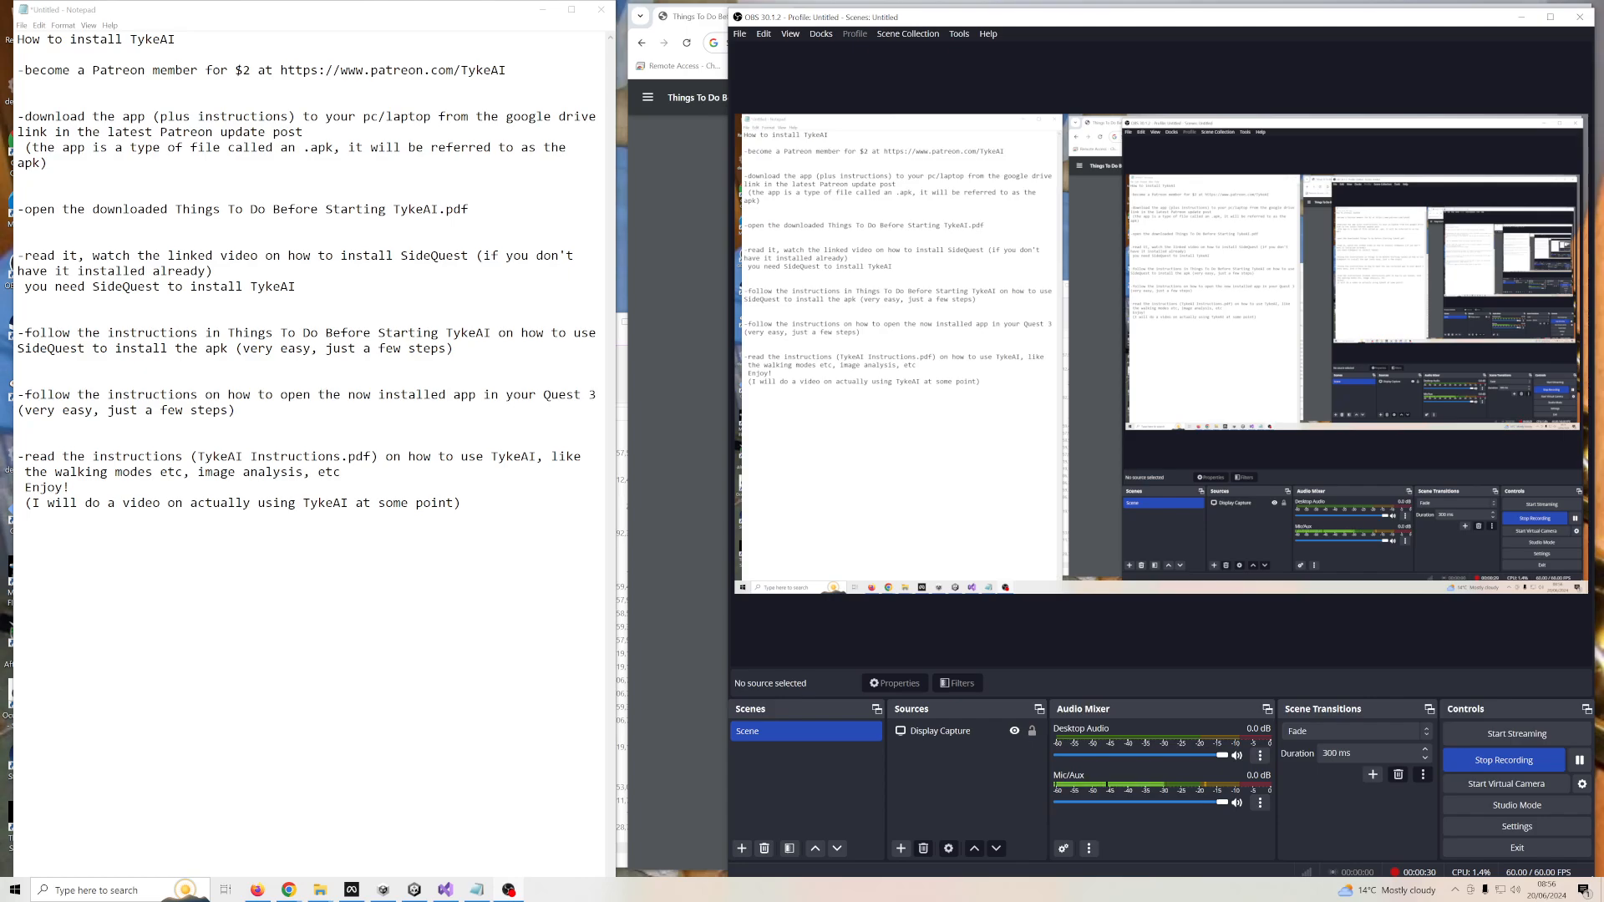
# Highlight the download and Installation lines of the TykeAI PDF while reading them
pyautogui.moveTo(21, 70); pyautogui.dragTo(249, 70)
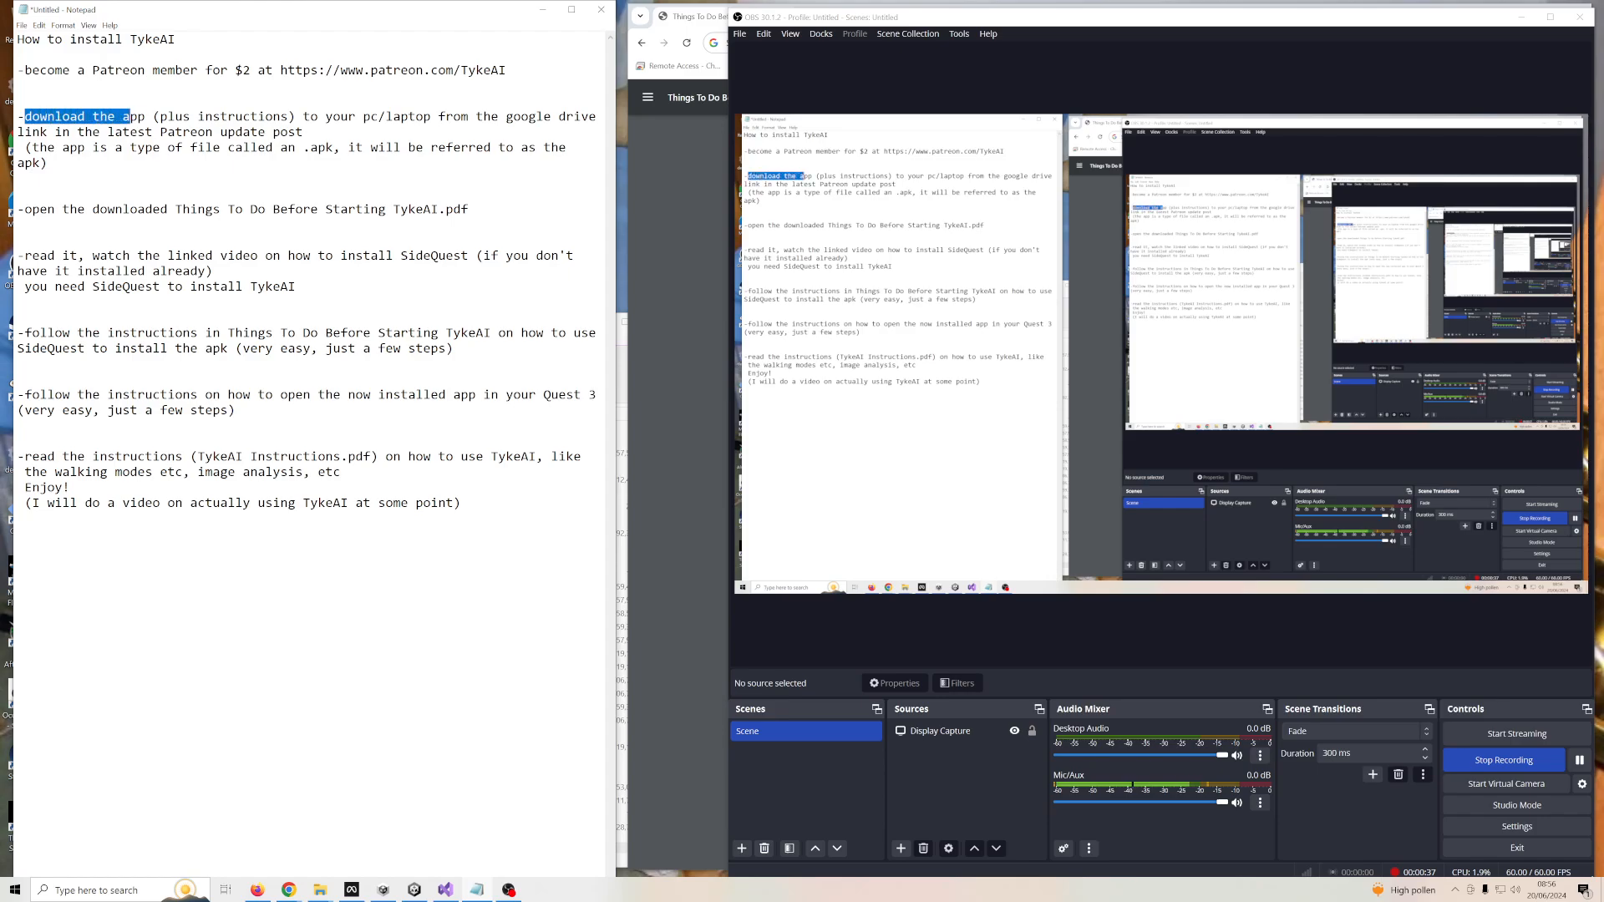
pyautogui.moveTo(130, 116); pyautogui.dragTo(297, 116)
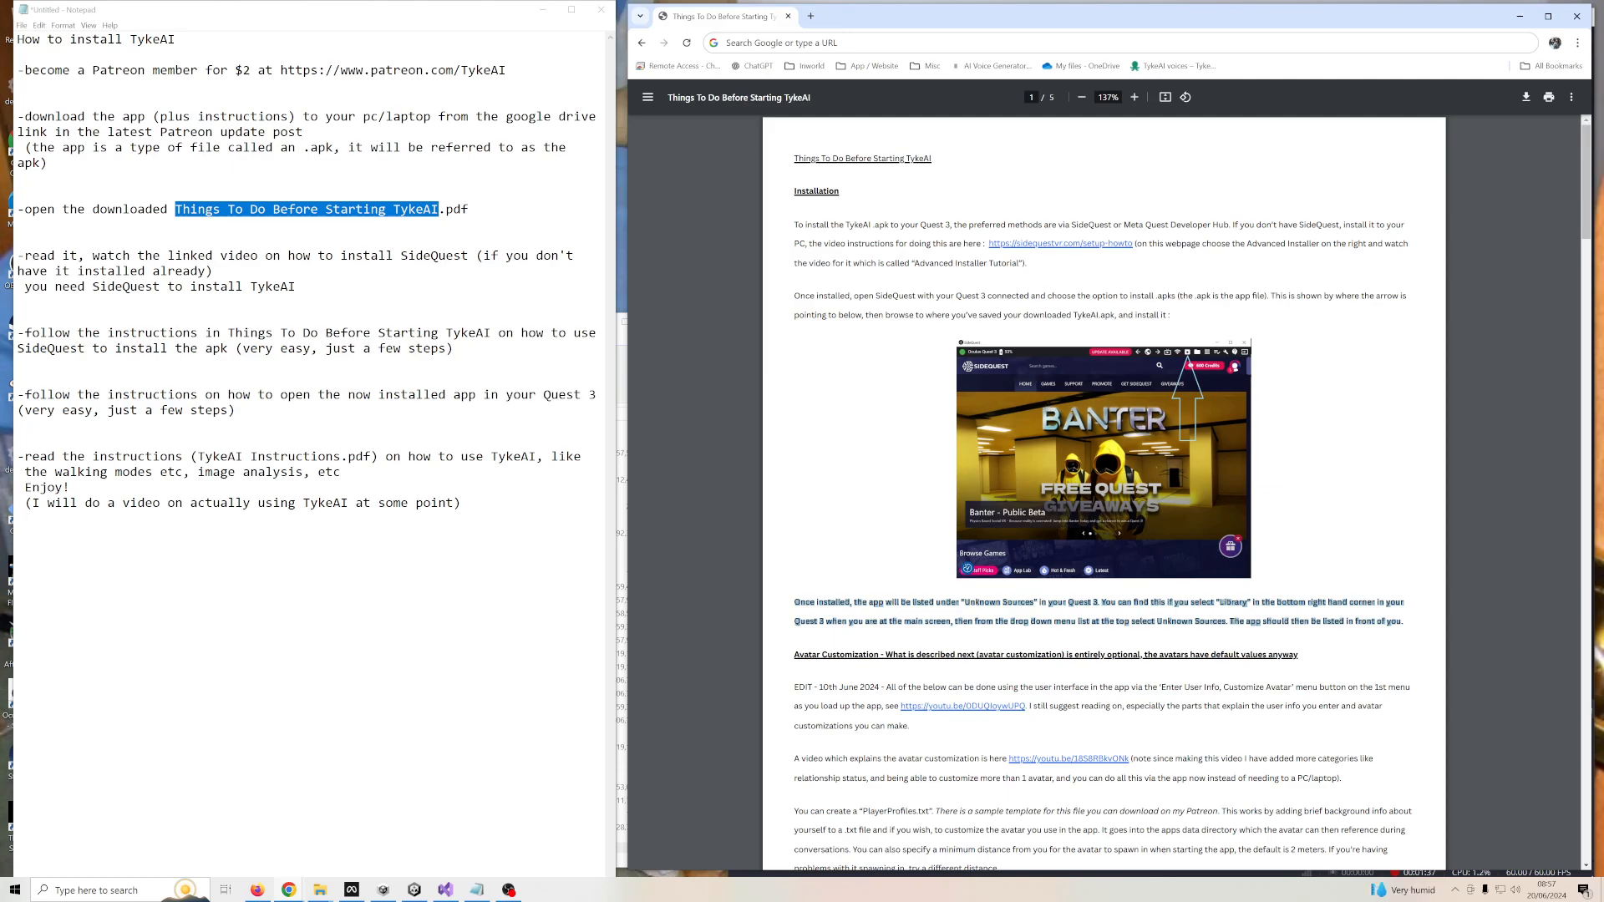
pyautogui.moveTo(1069, 252)
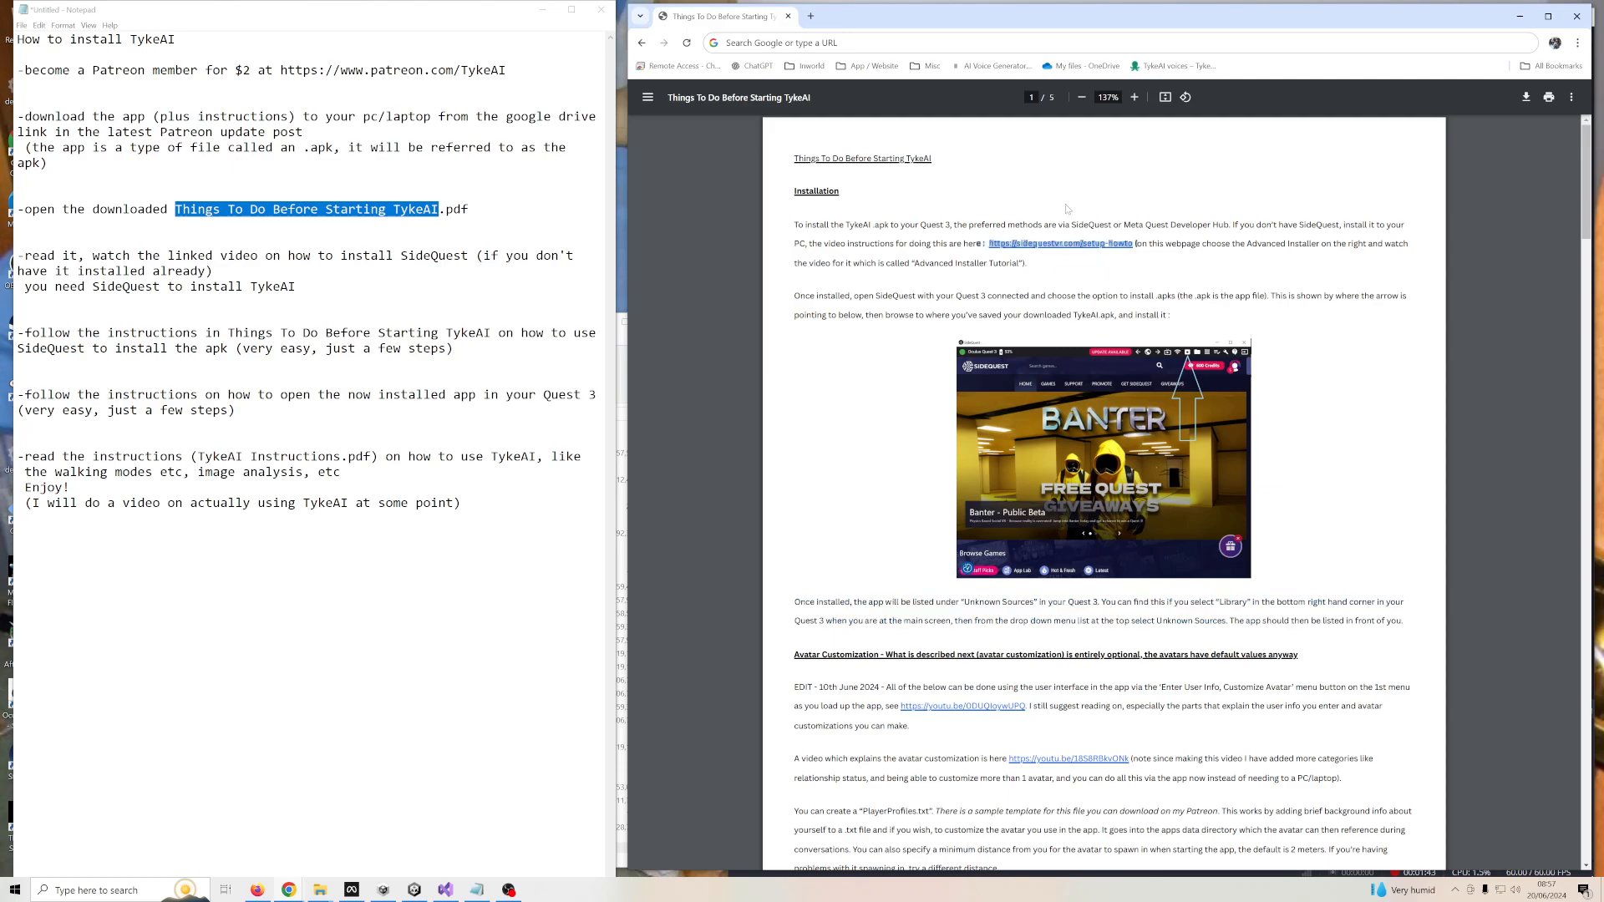
pyautogui.moveTo(1061, 257)
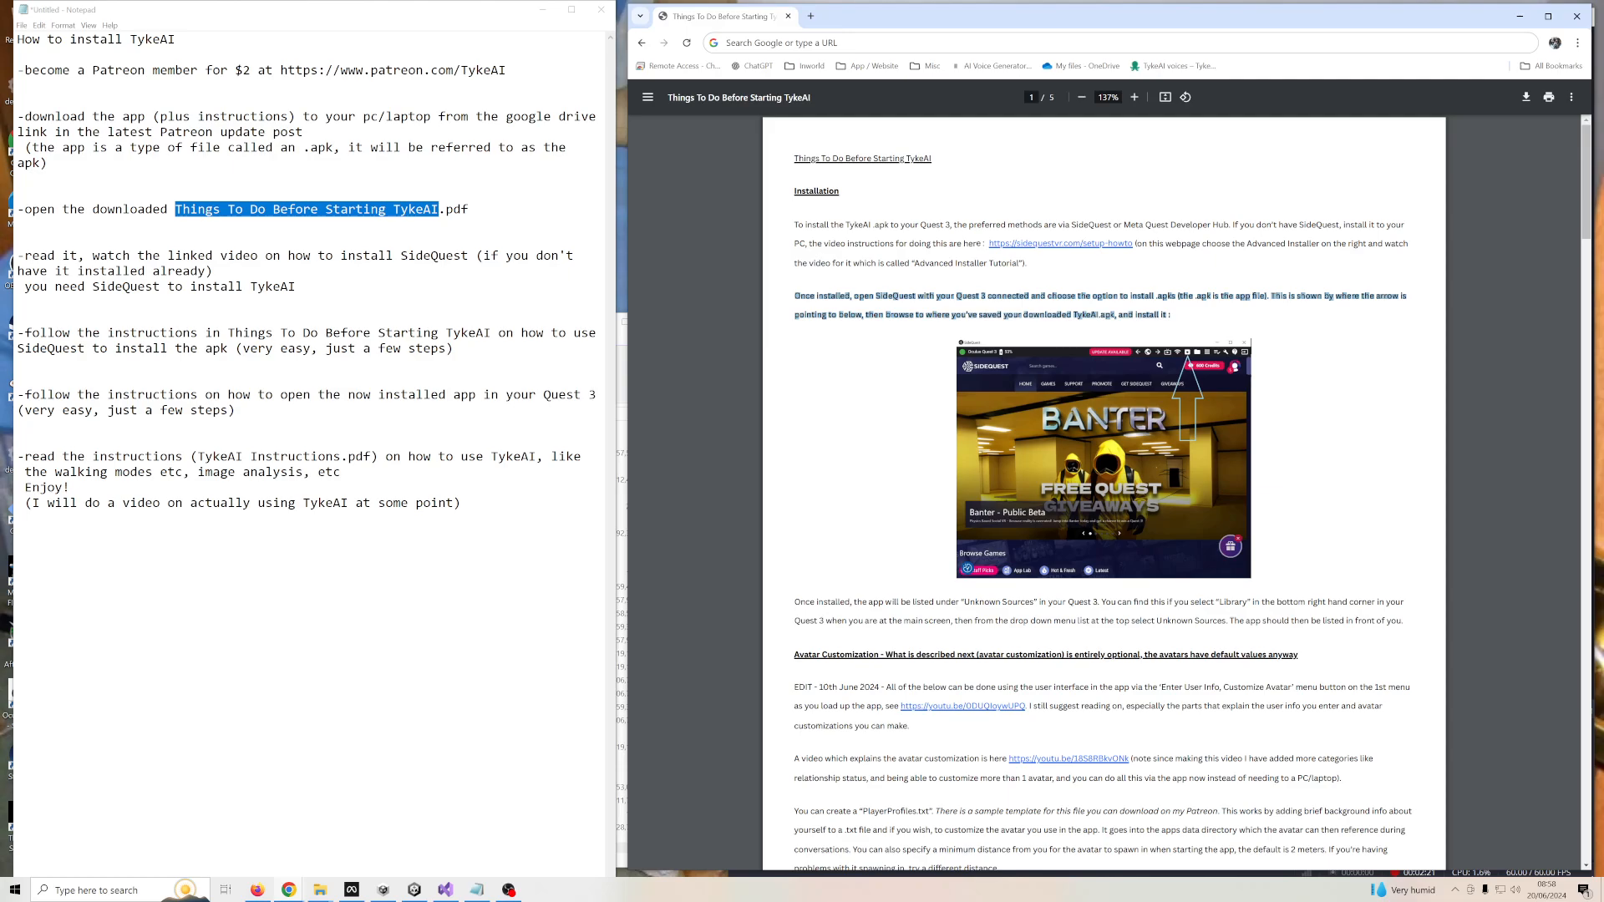
pyautogui.moveTo(1062, 471)
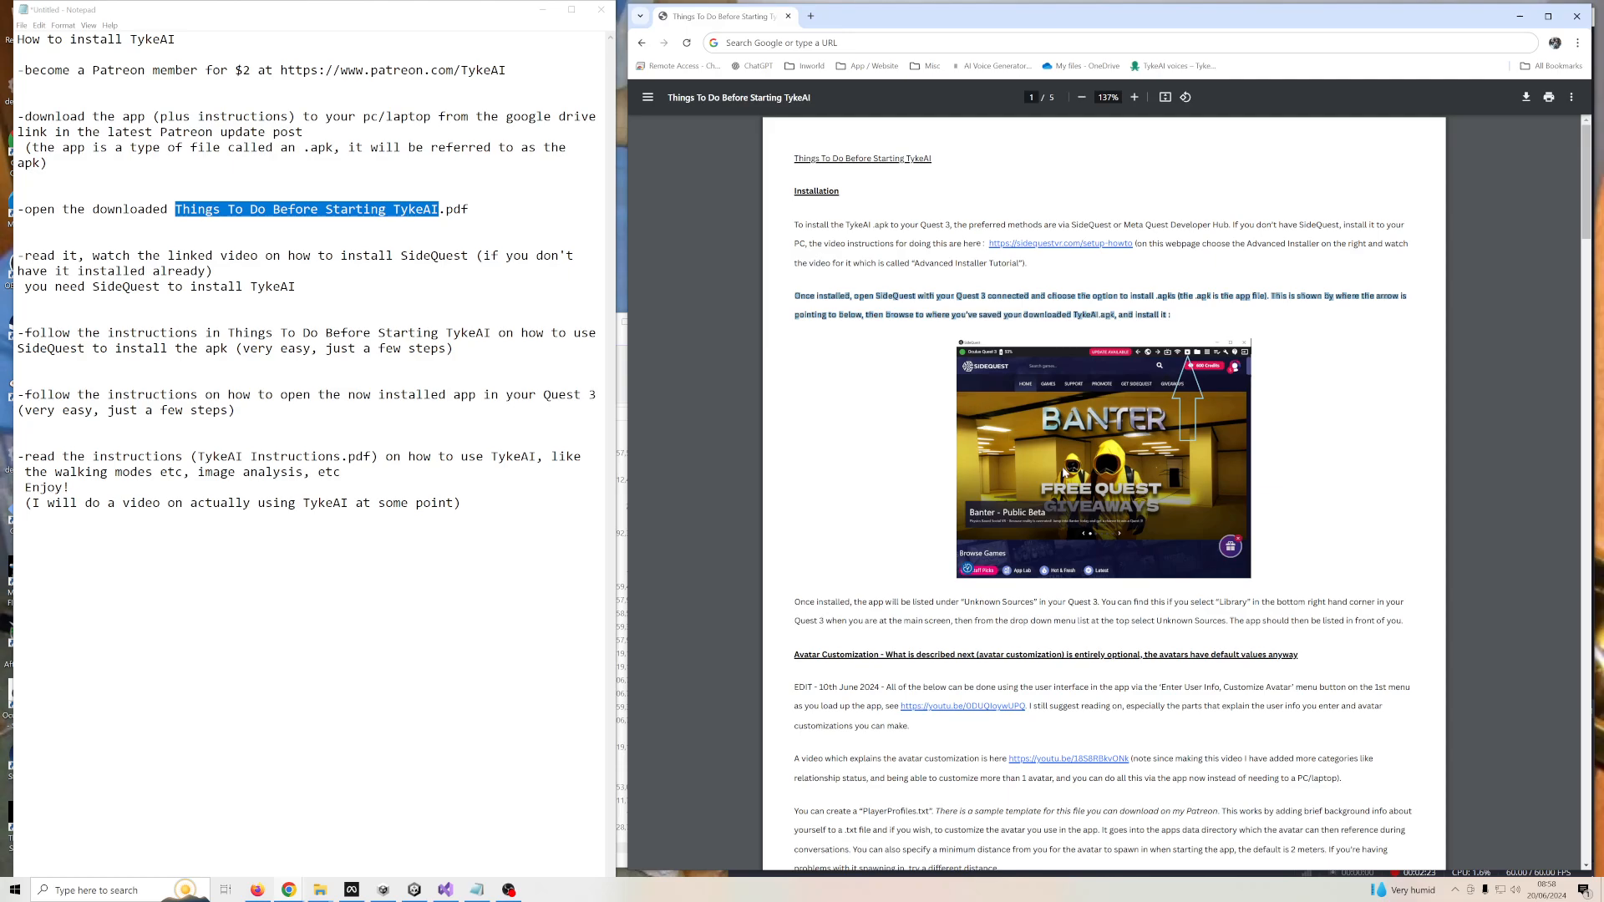
pyautogui.moveTo(1062, 473)
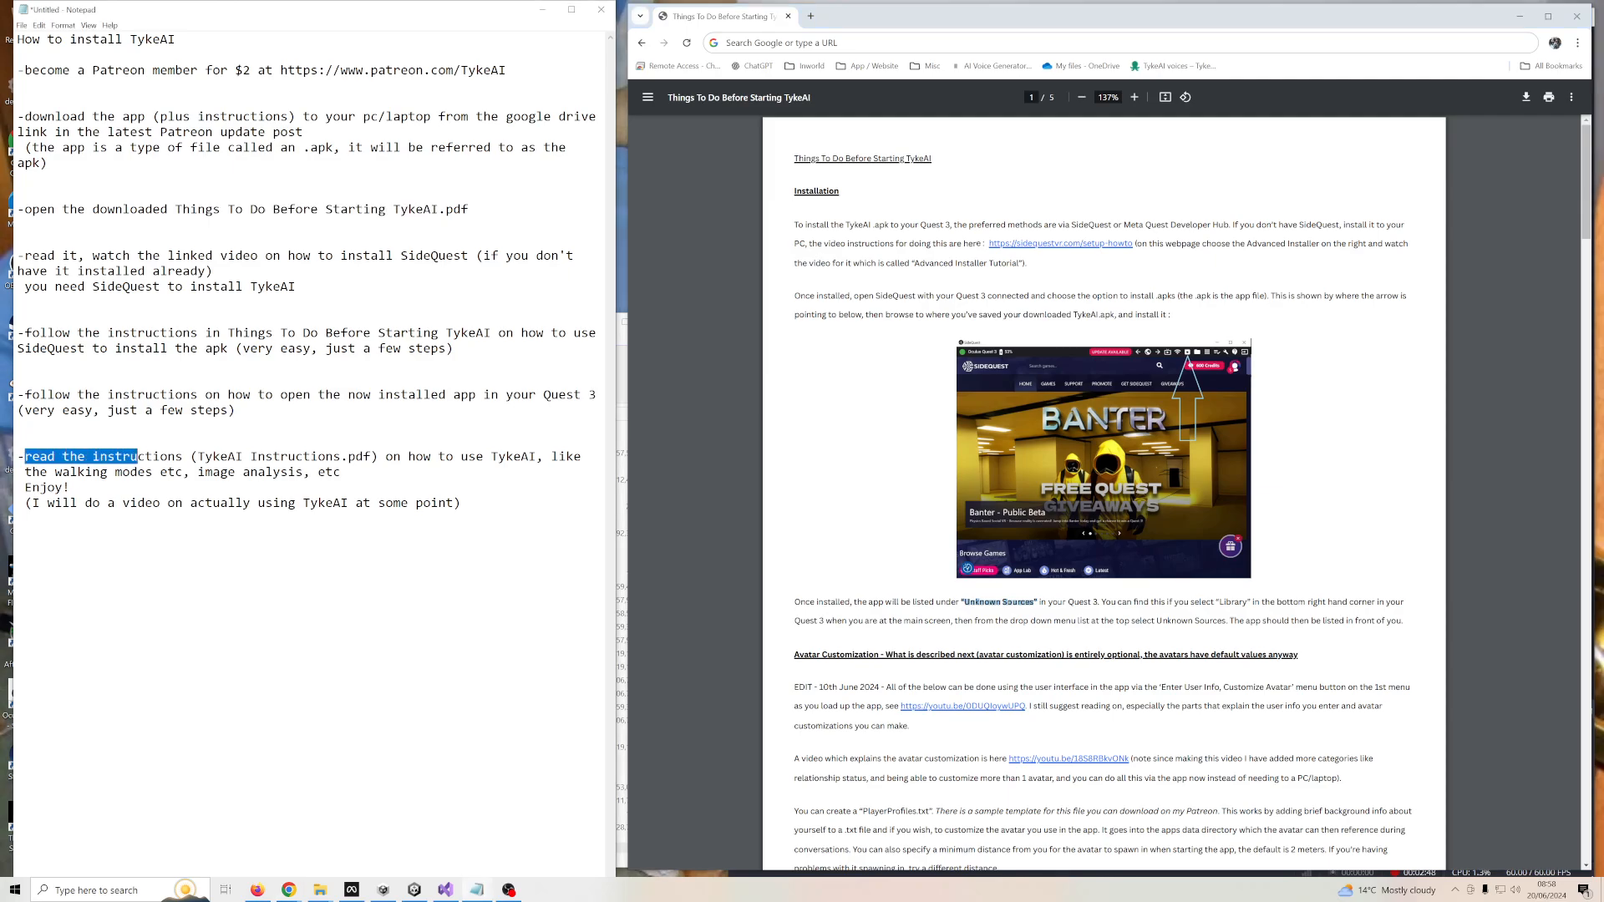
pyautogui.moveTo(136, 456); pyautogui.dragTo(185, 456)
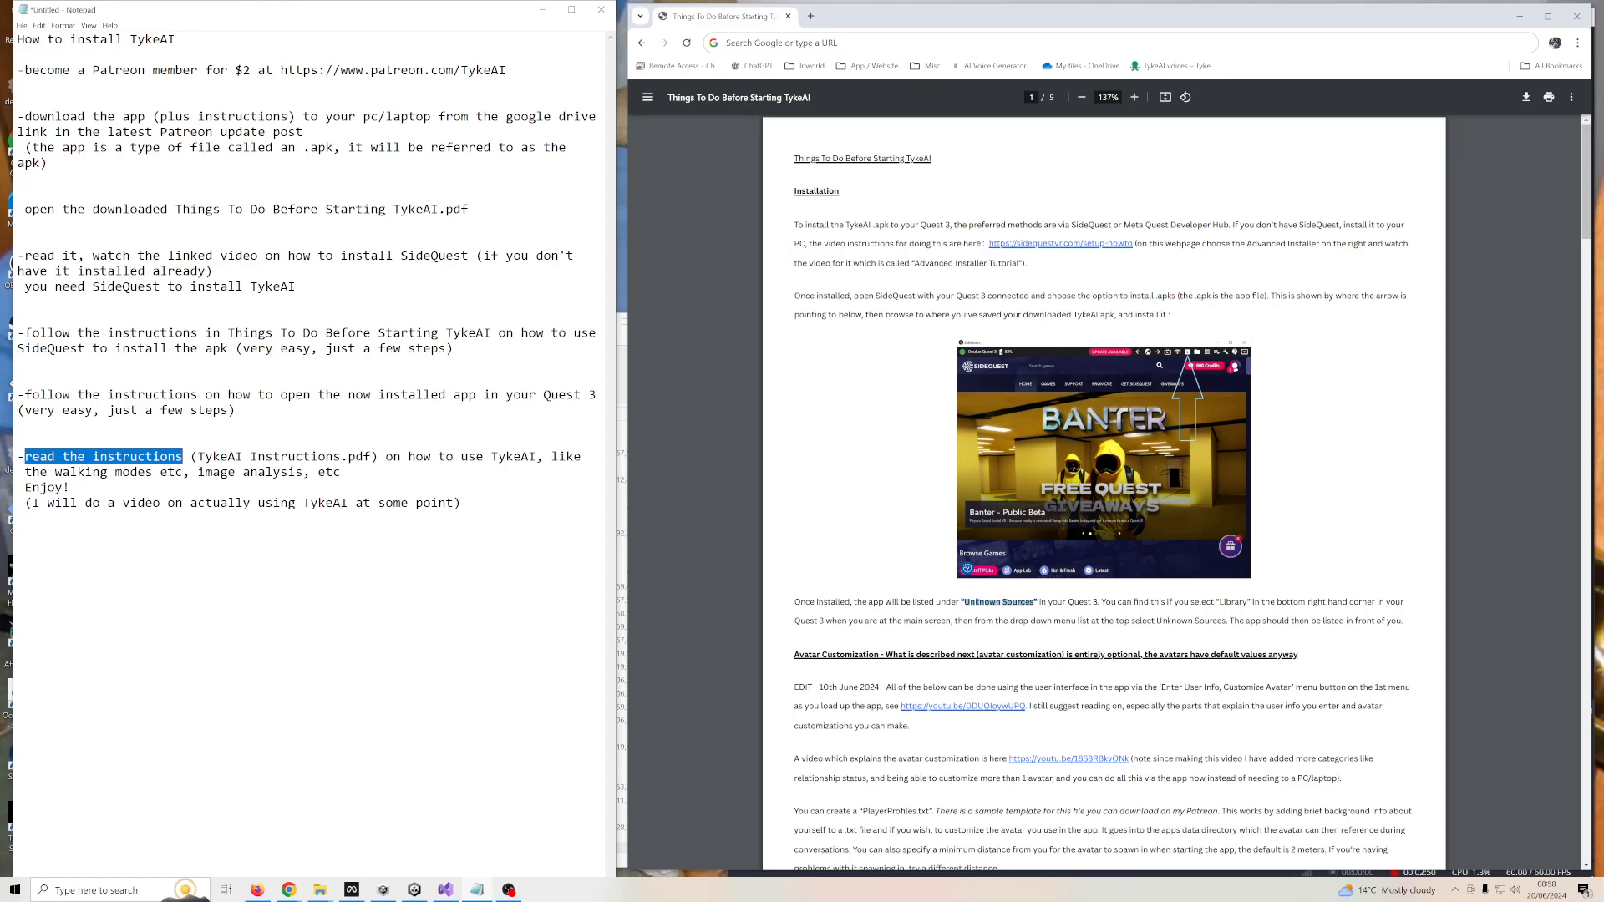